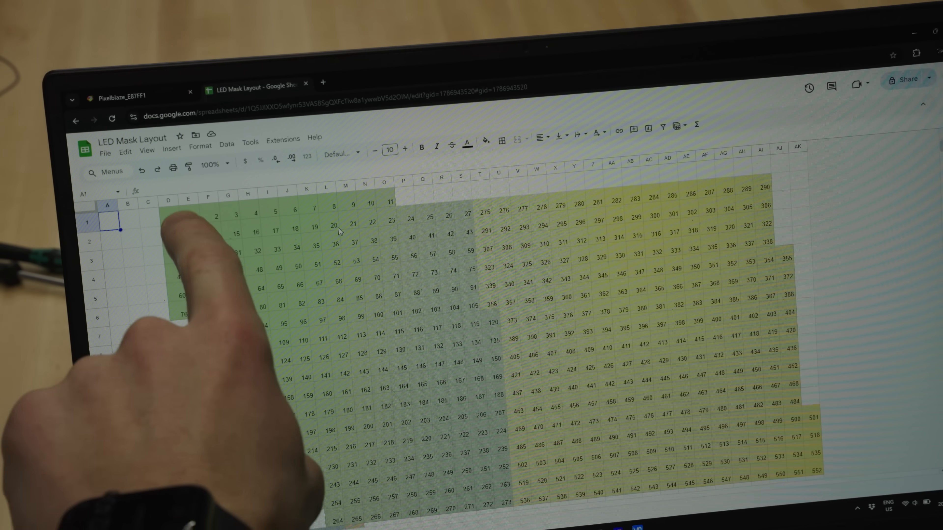
scroll("down", 3)
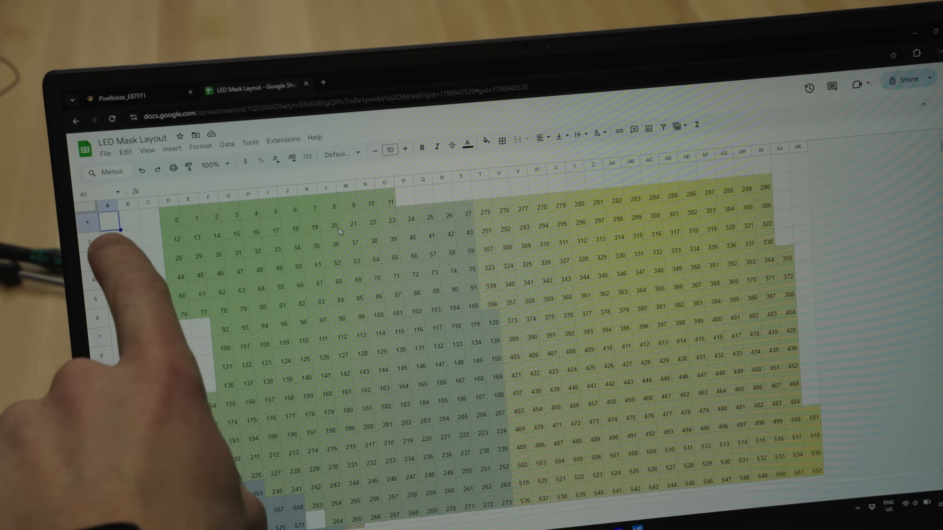